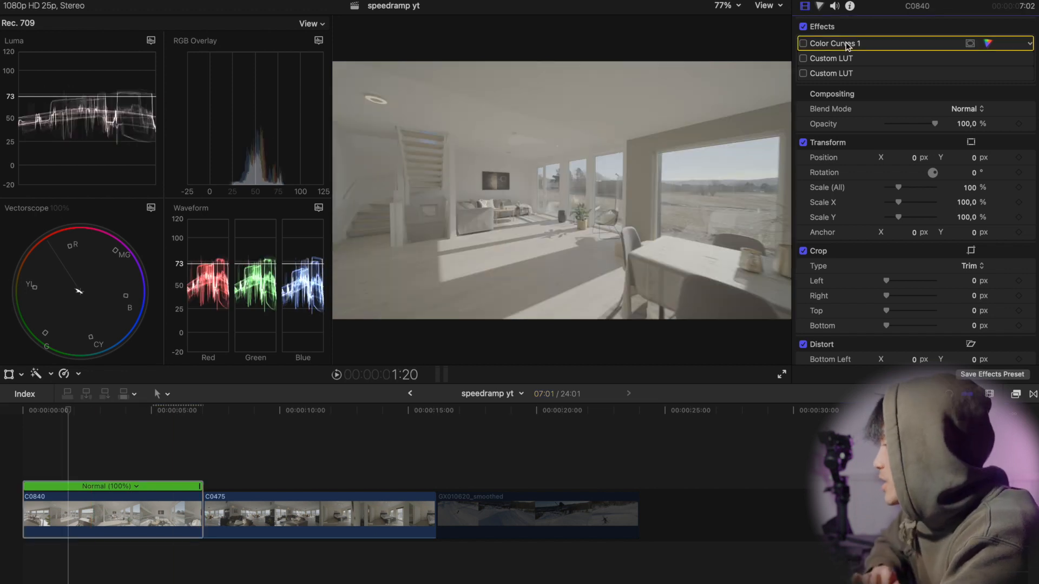
Enable Color Curves 1 and Custom LUT effects on clip C0840
click(804, 44)
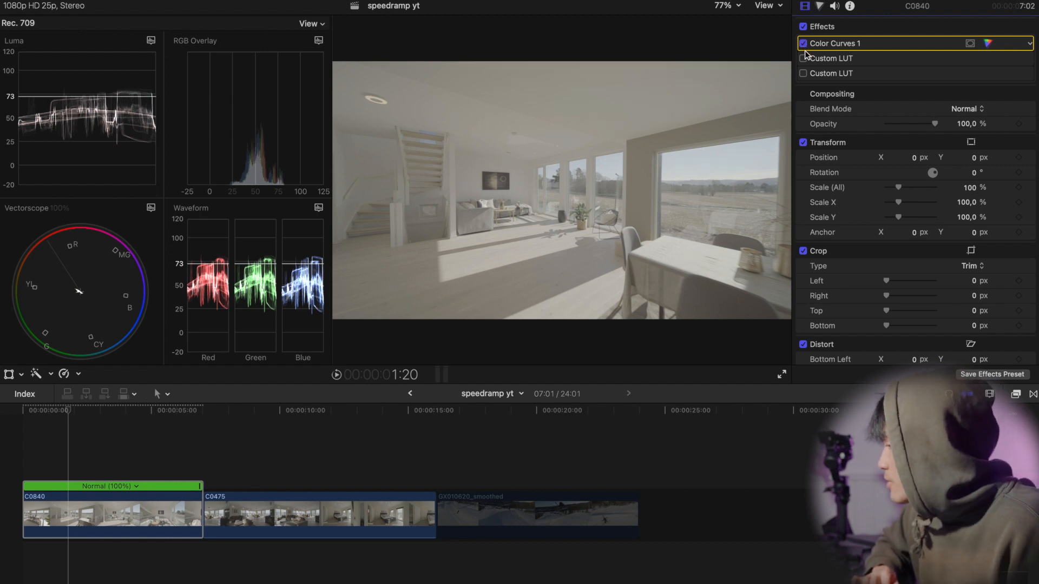
click(804, 58)
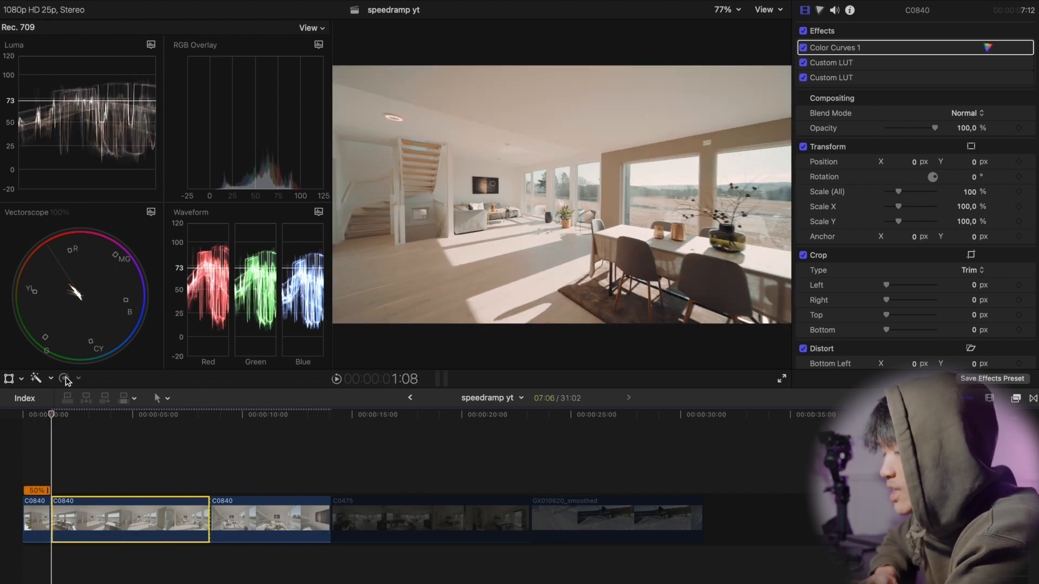
Set C0840's retime speed to Slow 50%
click(65, 378)
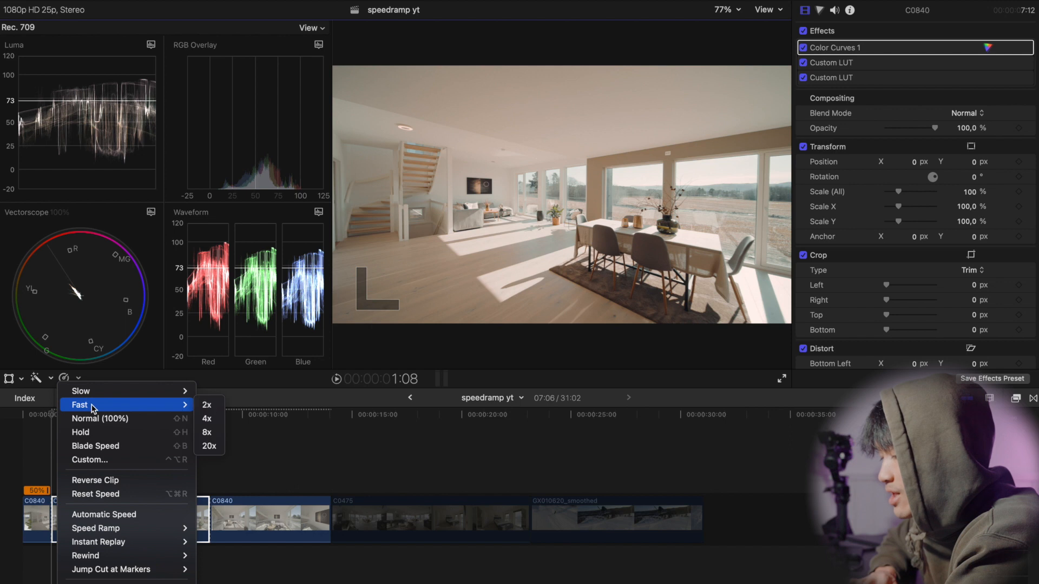
click(207, 405)
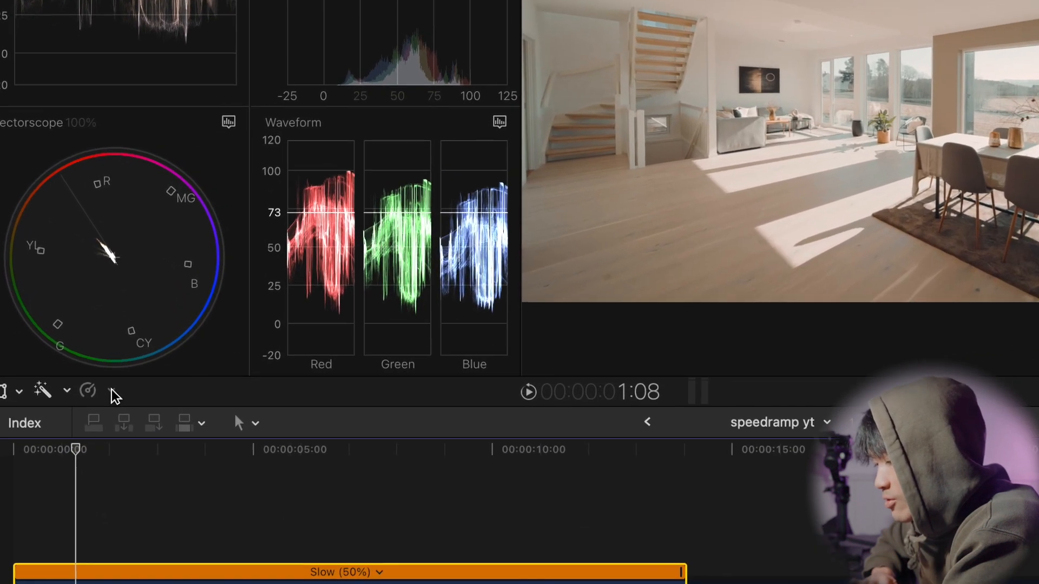
Set C0840's bladed middle speed section to Fast 4x (400%)
click(86, 390)
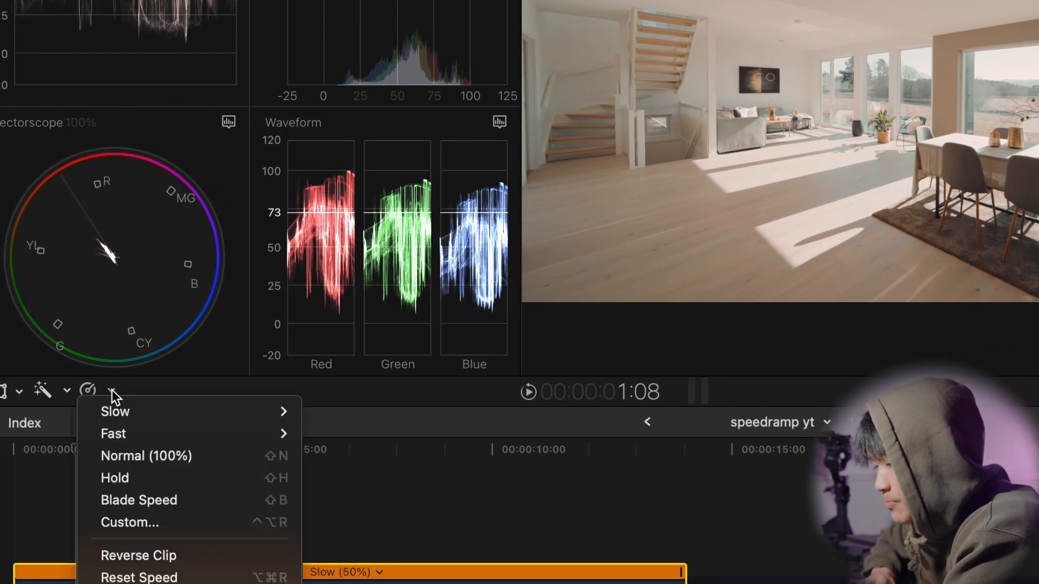
mouse_move(129, 504)
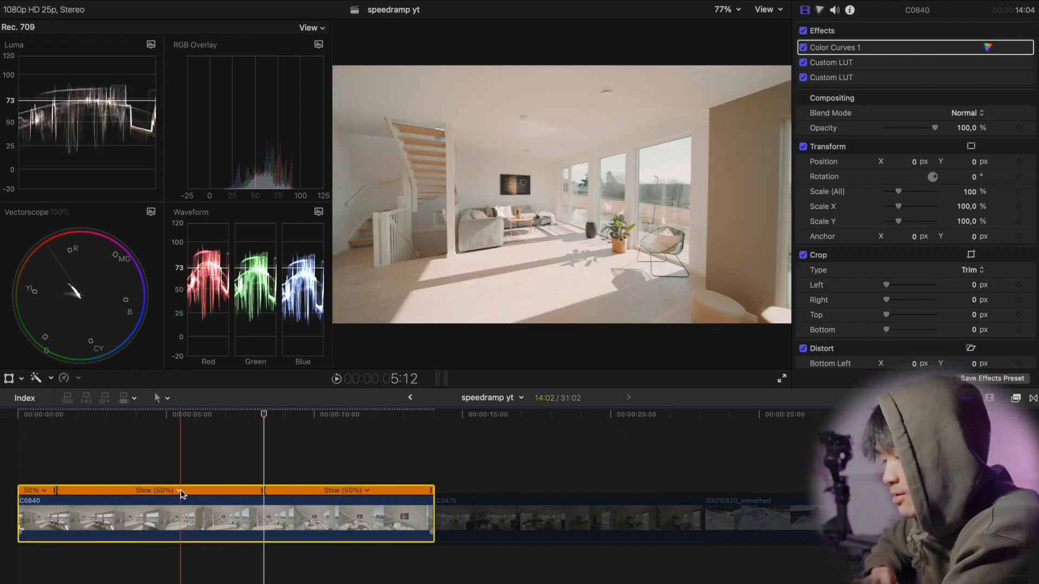
click(175, 491)
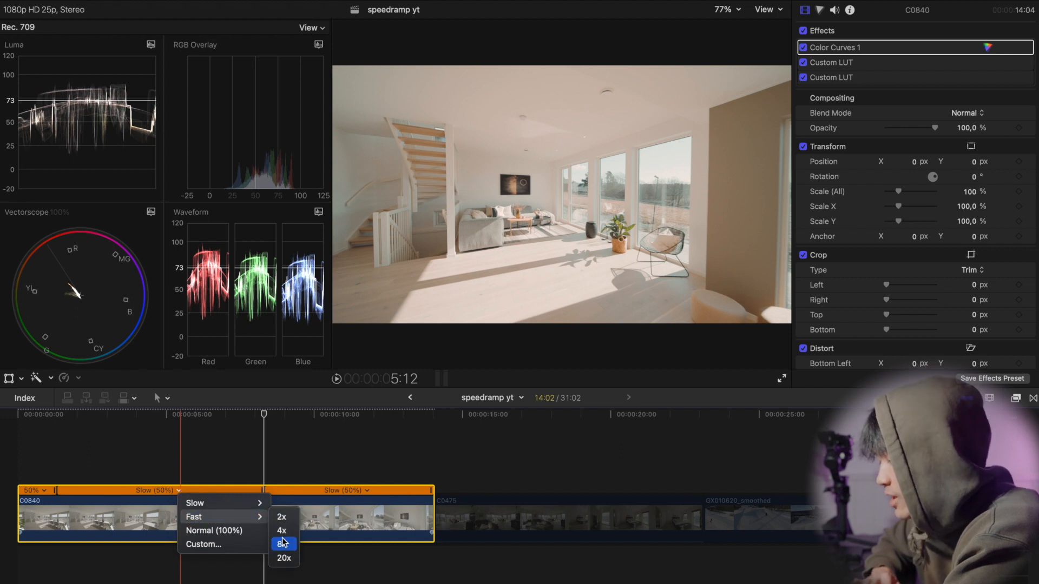
click(282, 544)
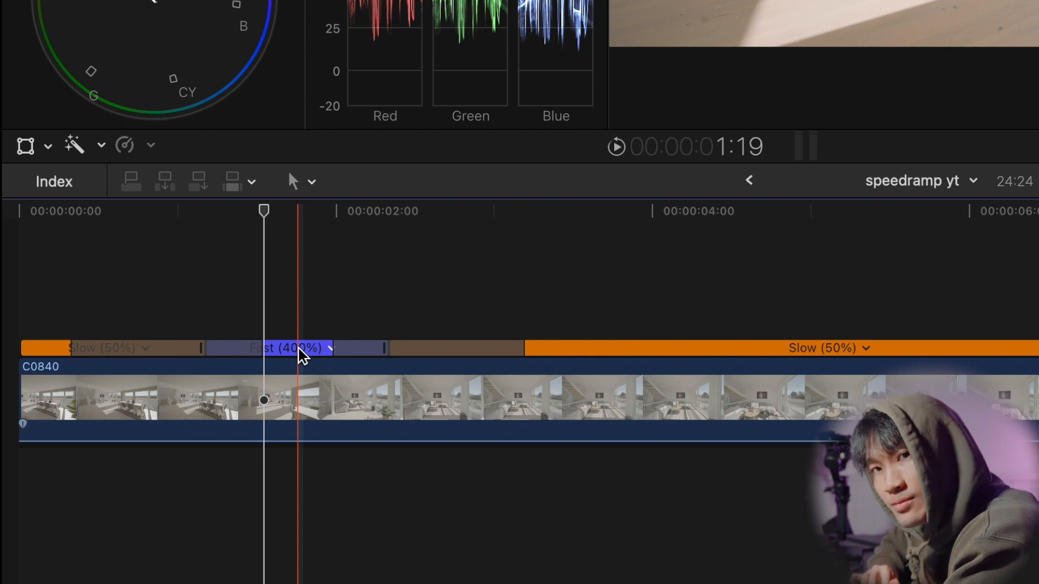
Shorten the speed transitions into and out of C0840's 400% section
key(Left)
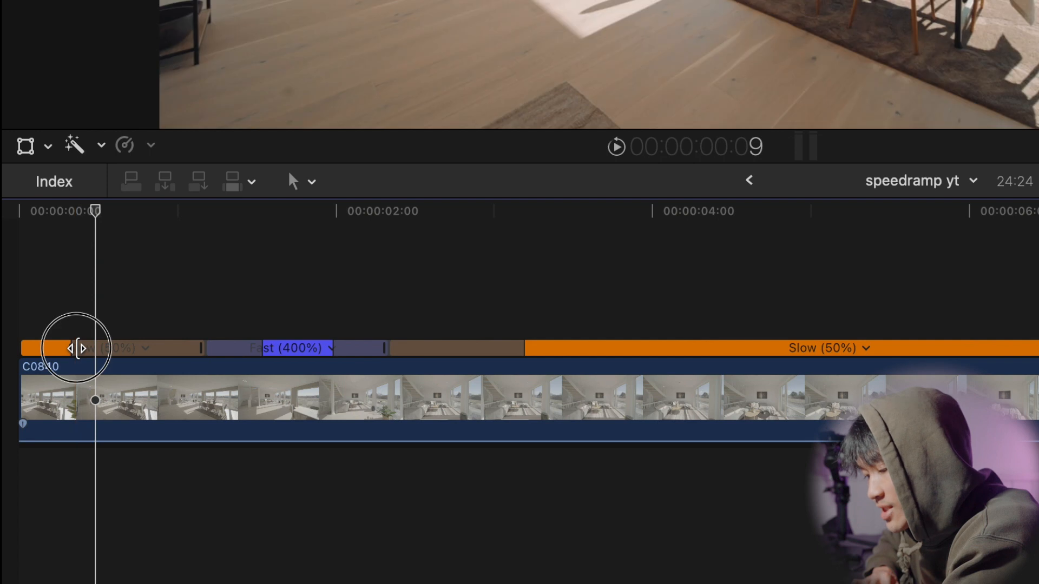
drag(77, 348, 139, 348)
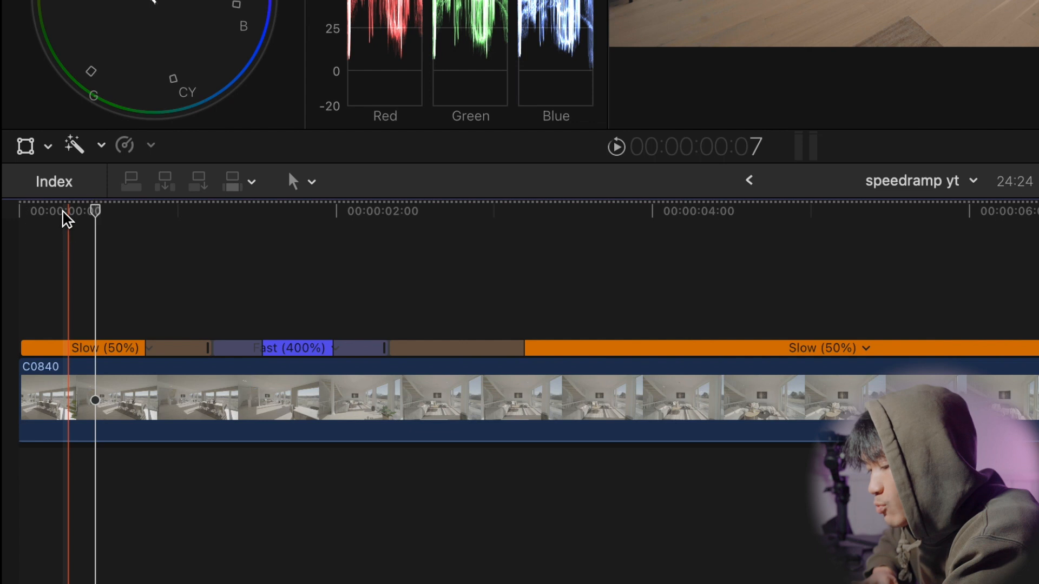
drag(95, 210, 144, 210)
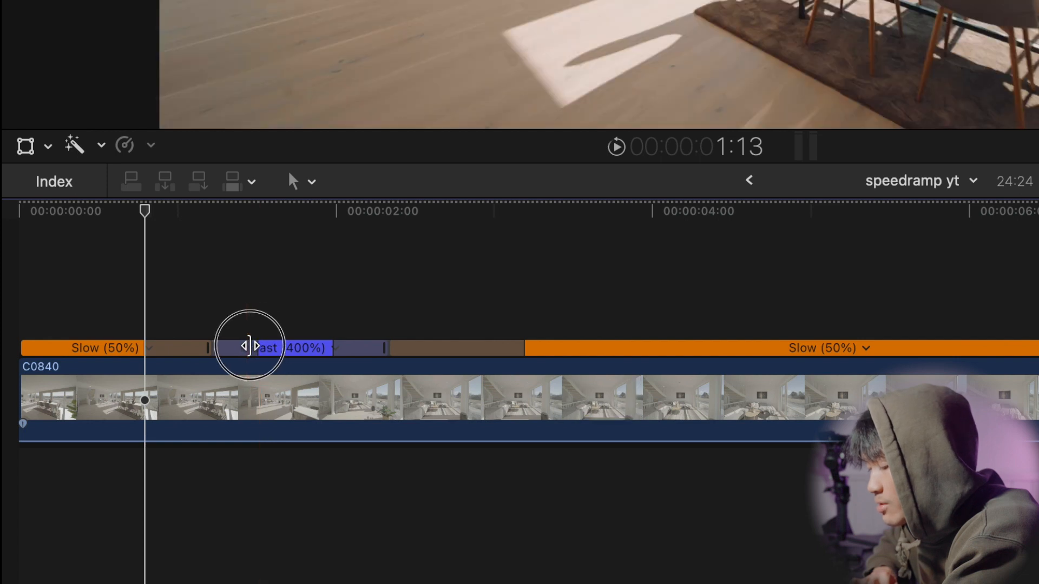
drag(251, 347, 229, 352)
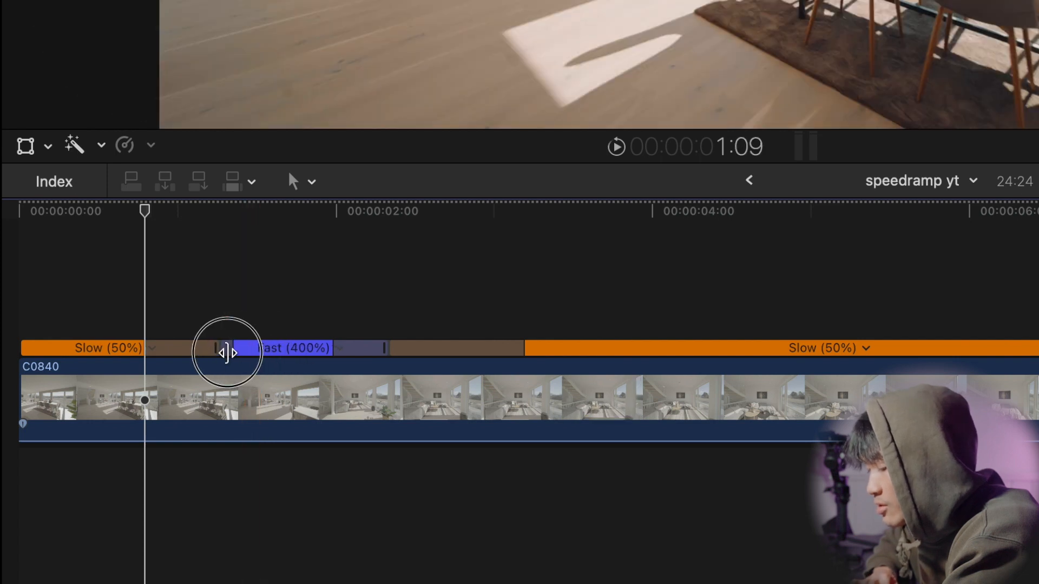
drag(229, 351, 282, 351)
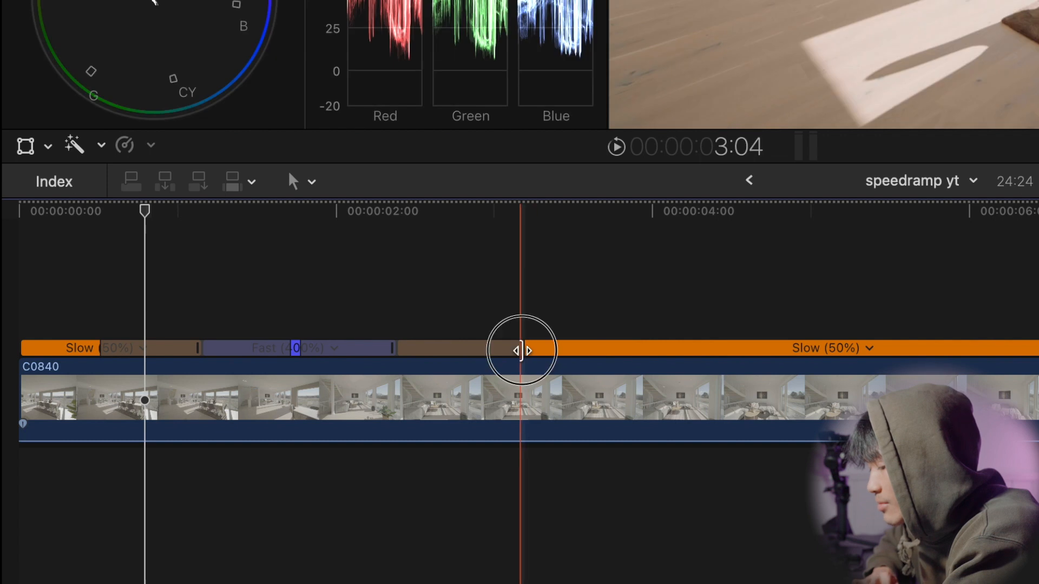
drag(523, 350, 298, 351)
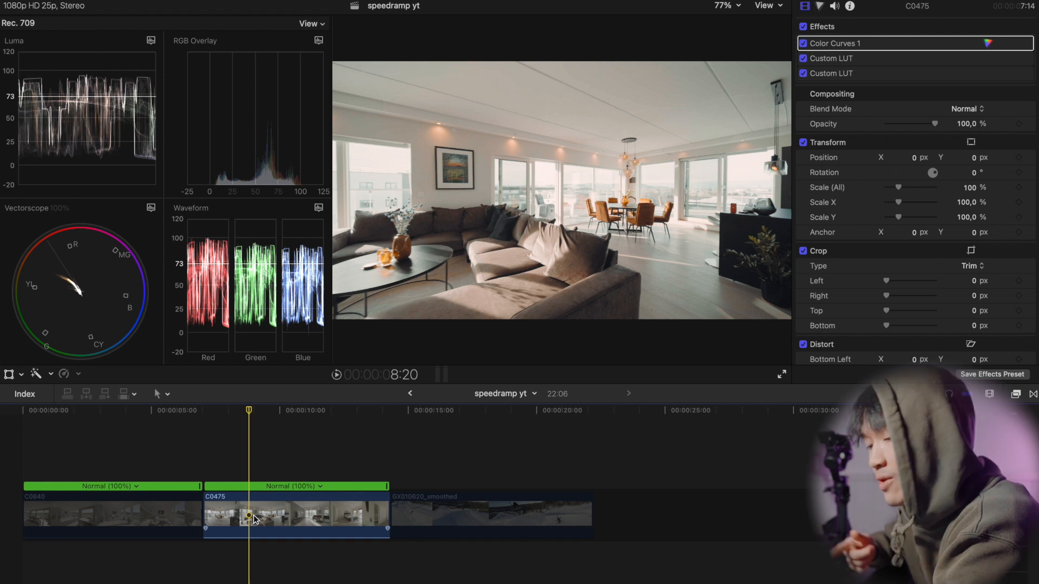
Set living-room clip C0475 to Slow 50% speed
click(296, 514)
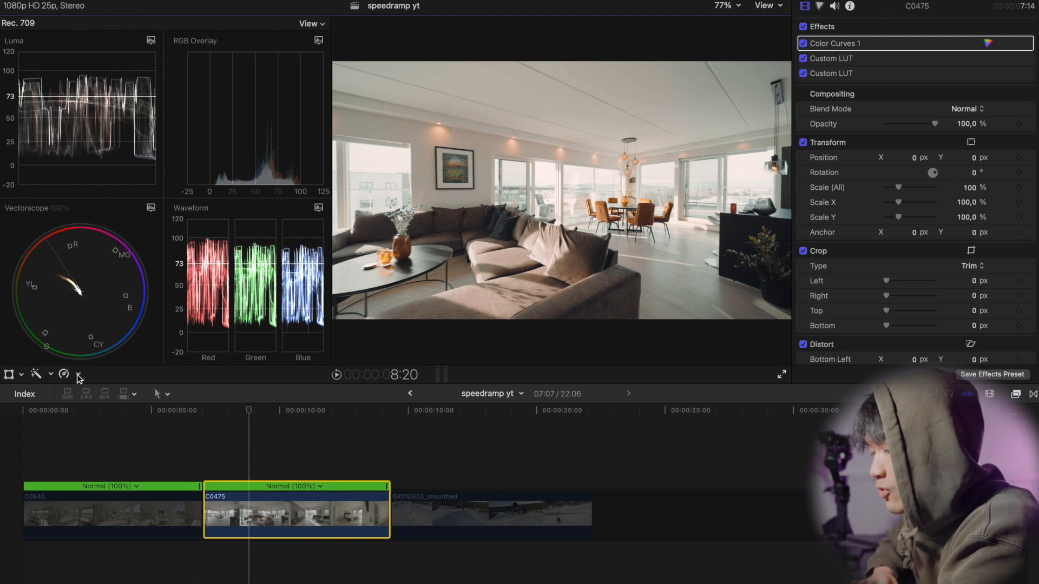
click(64, 374)
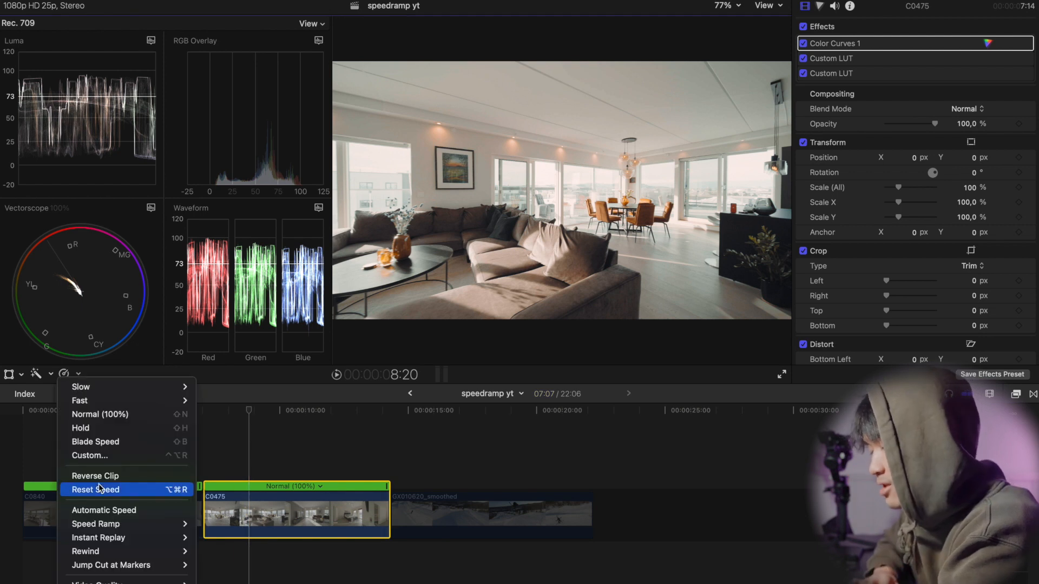
click(81, 387)
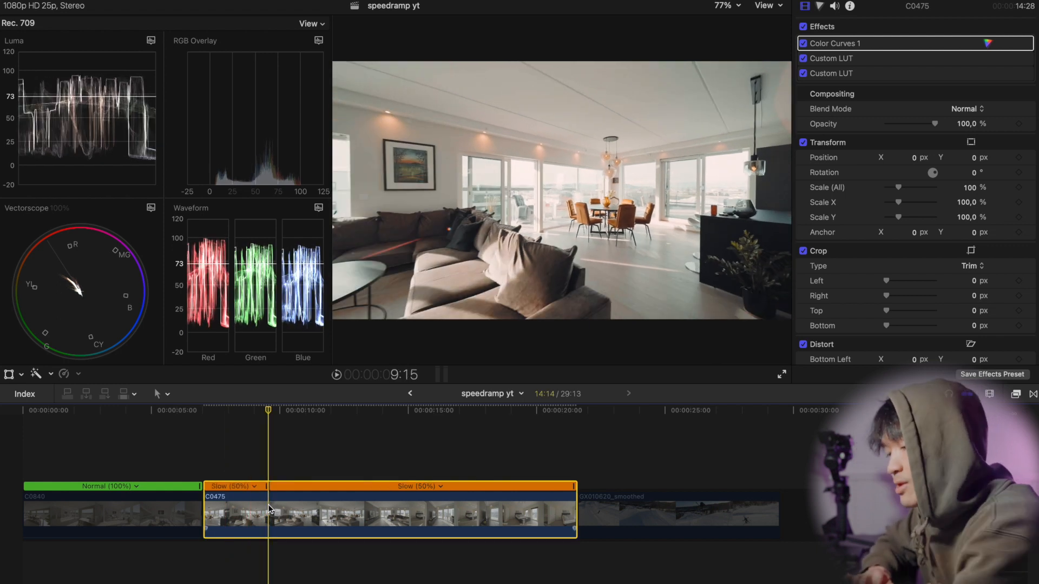
mouse_move(269, 430)
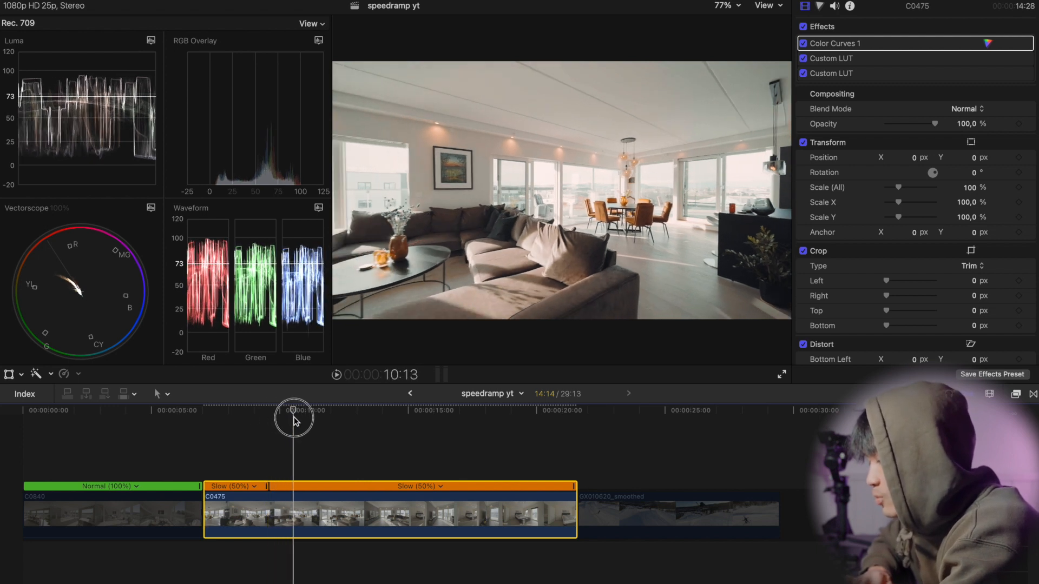
Make C0475's middle section Fast 400% between two Slow 50% sections
drag(294, 419, 418, 420)
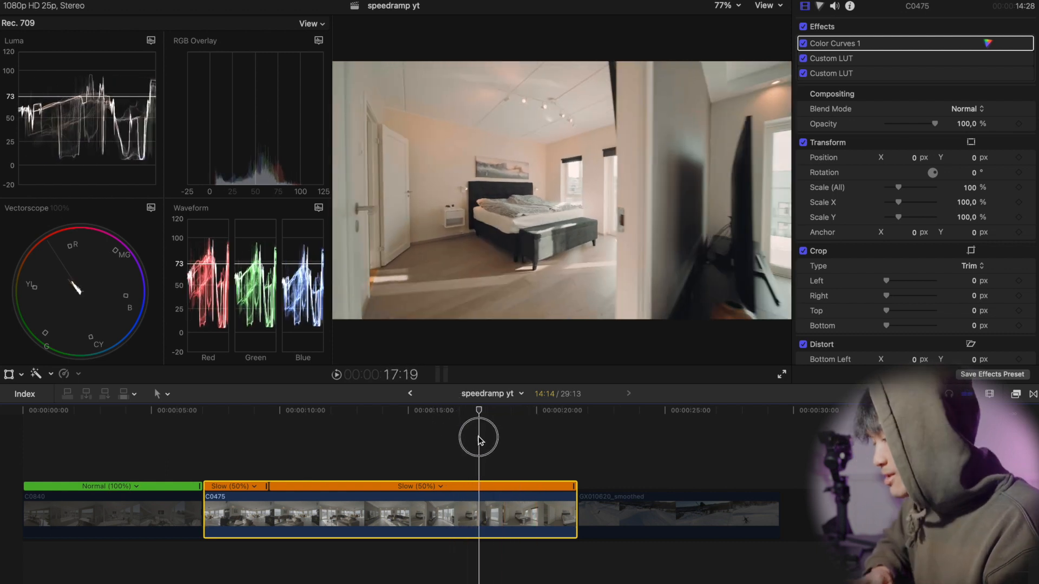
drag(478, 440, 473, 441)
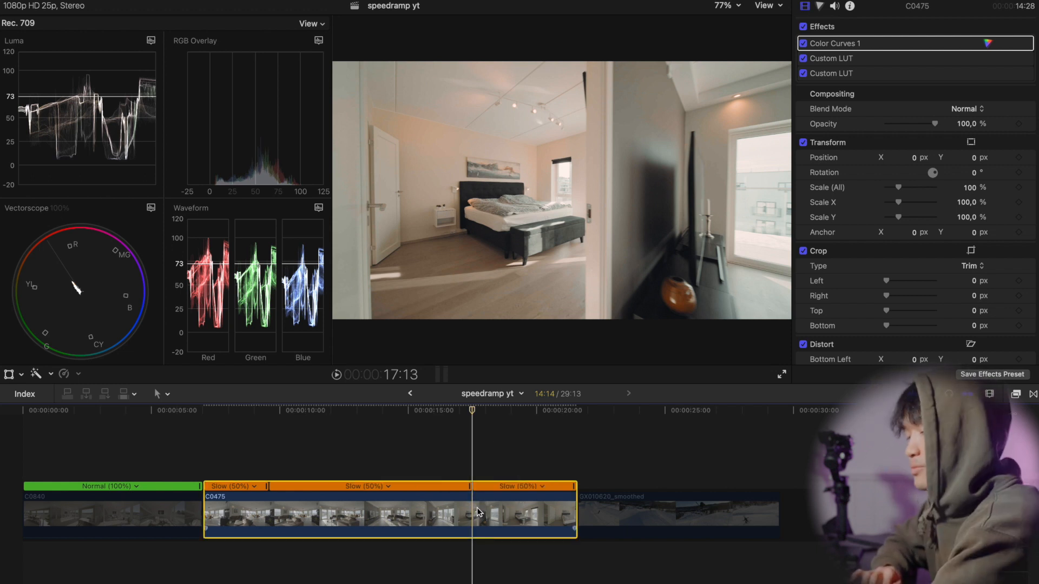
click(387, 487)
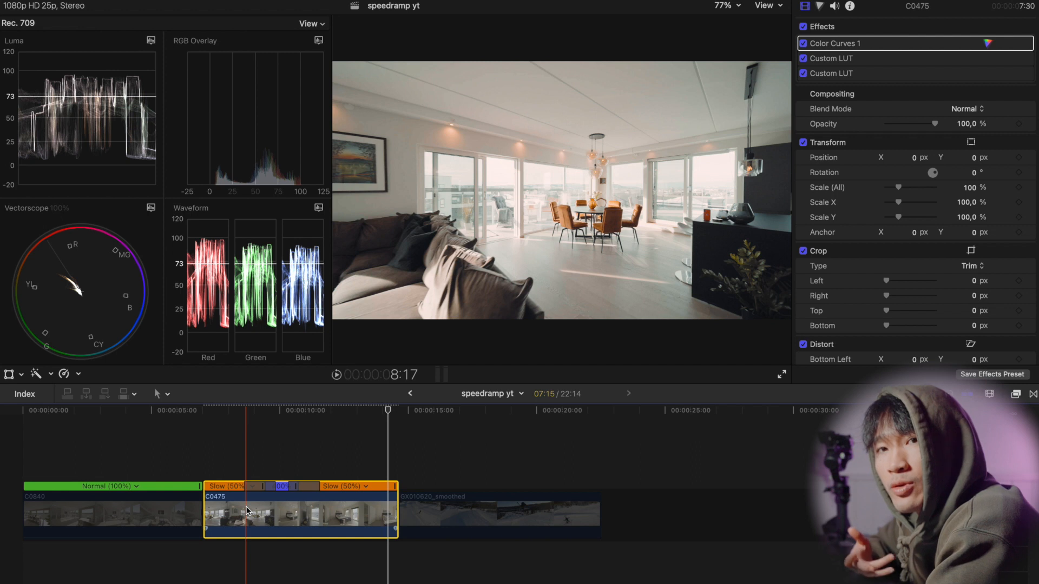
click(330, 410)
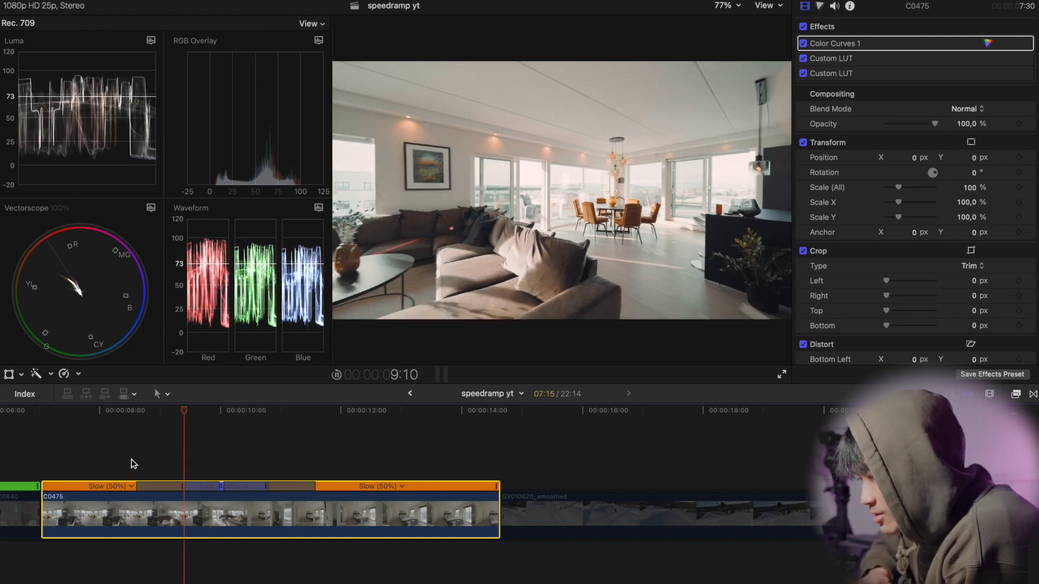
click(304, 410)
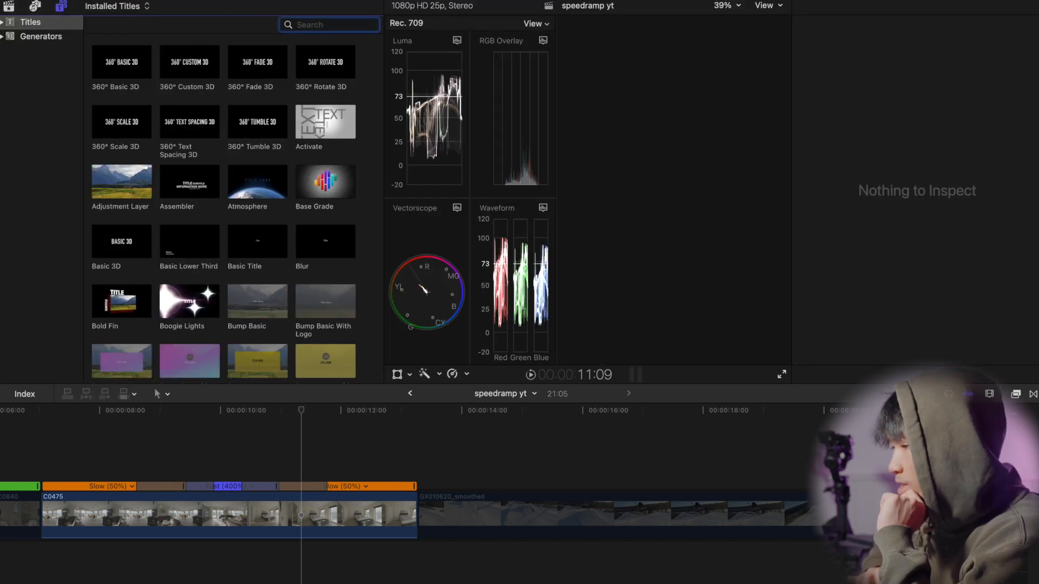
Add Moderate Motion Blur 2 above C0475, ending where slow motion resumes
text(motion)
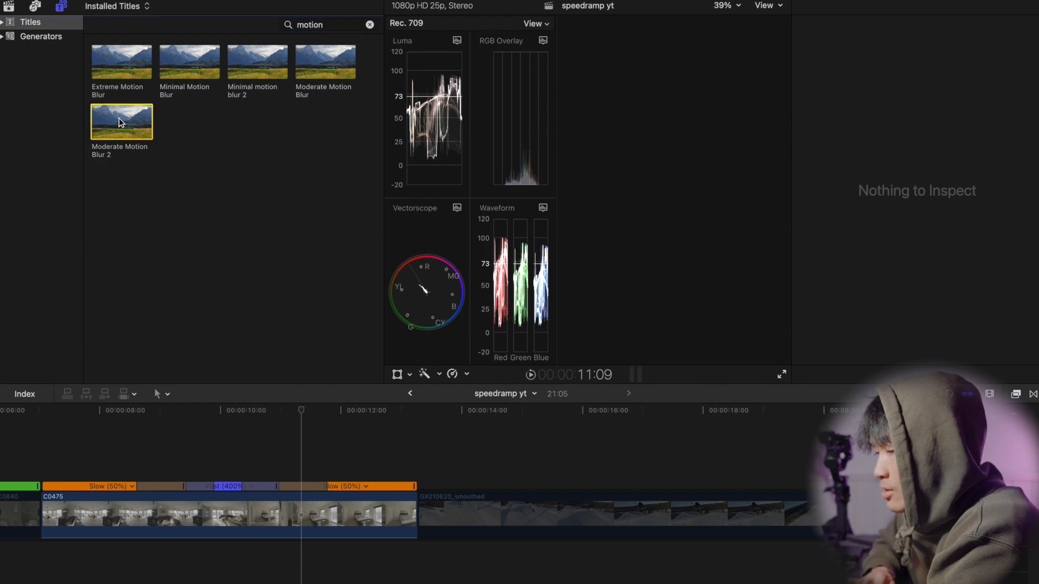
click(121, 122)
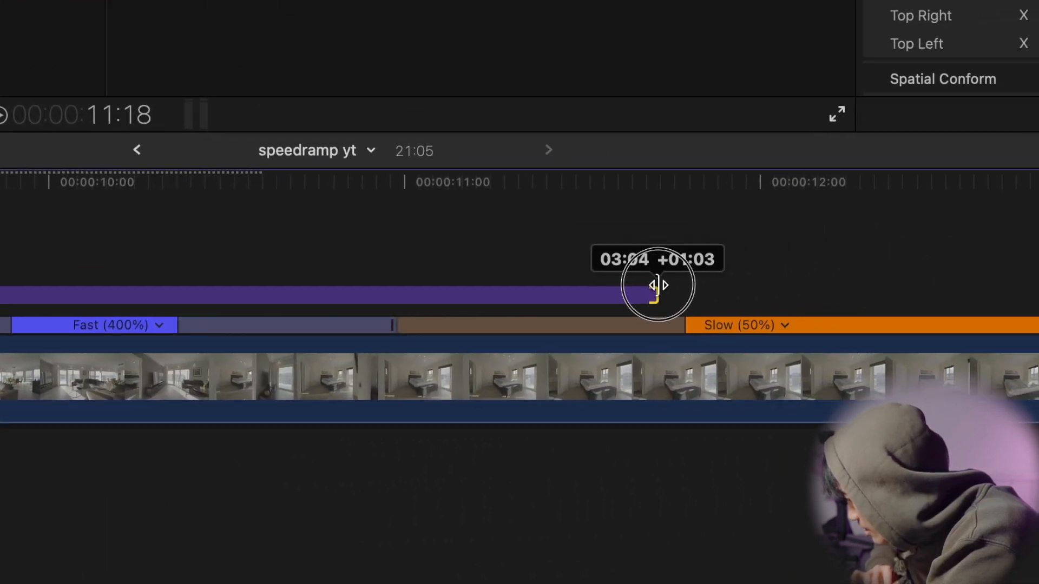
drag(656, 285, 616, 361)
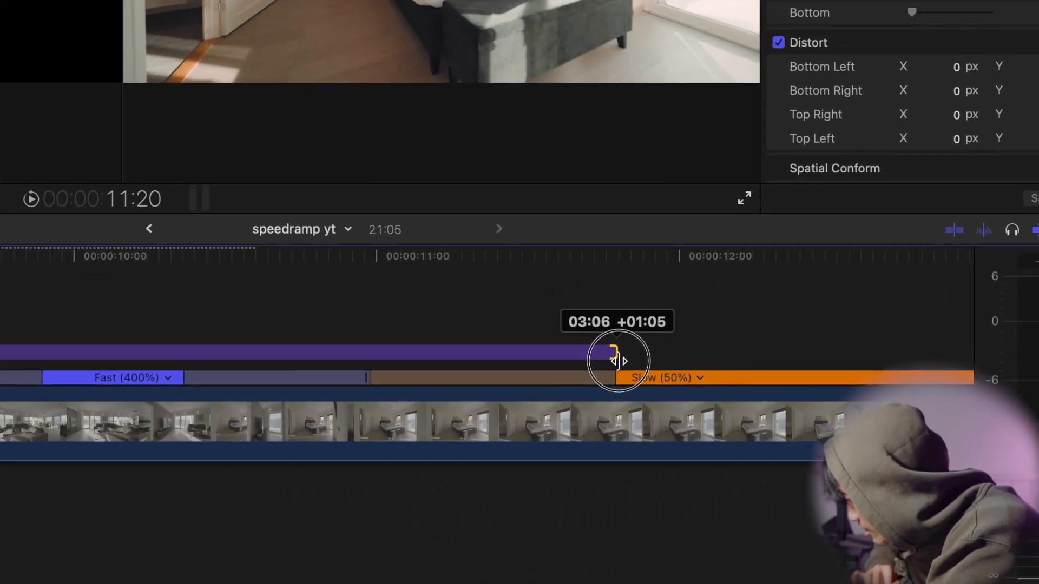
drag(610, 361, 662, 410)
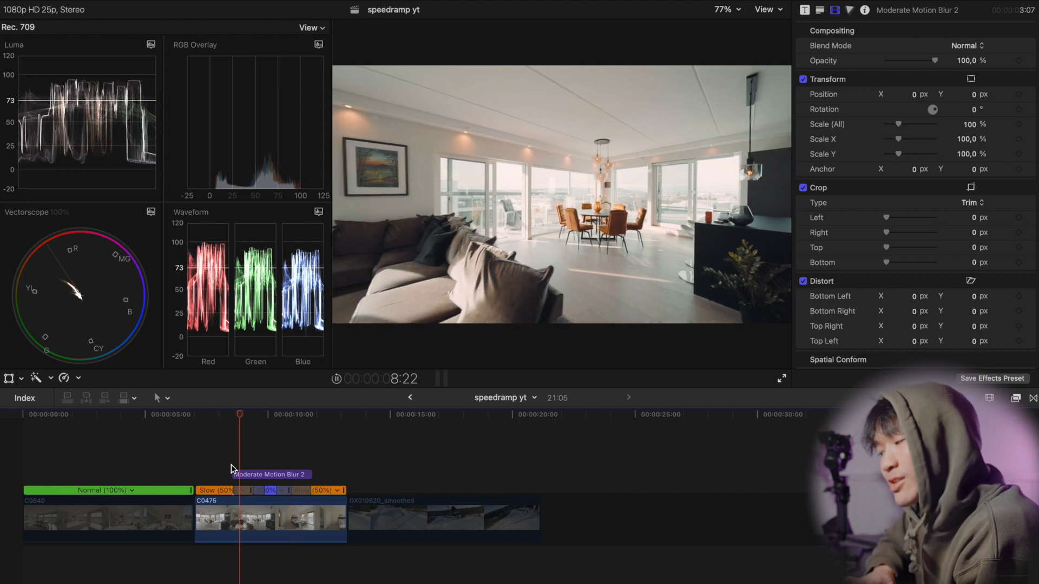
Select clip C0475 to show its Color Curves and two Custom LUTs
click(293, 414)
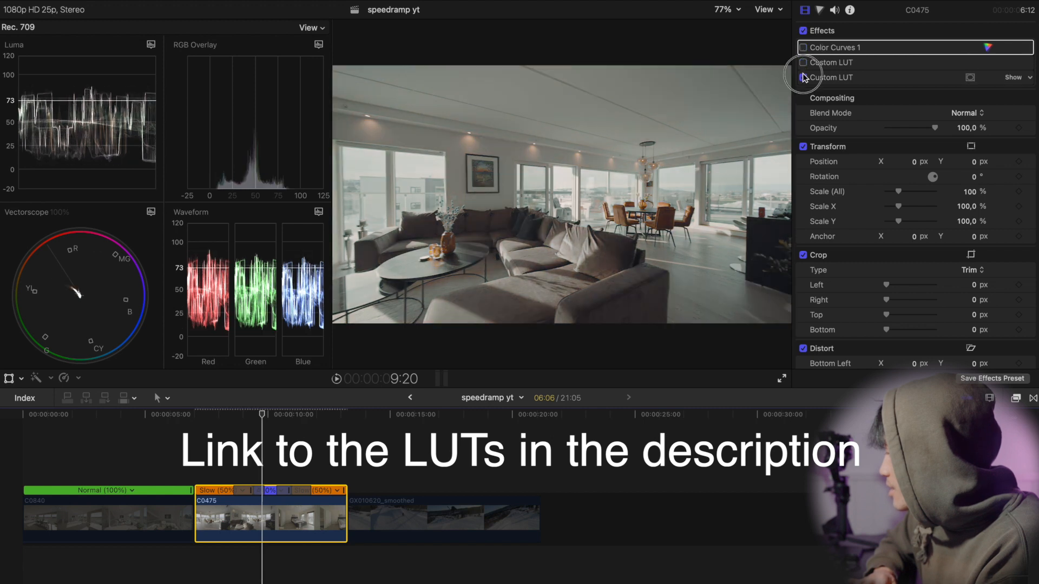
click(803, 63)
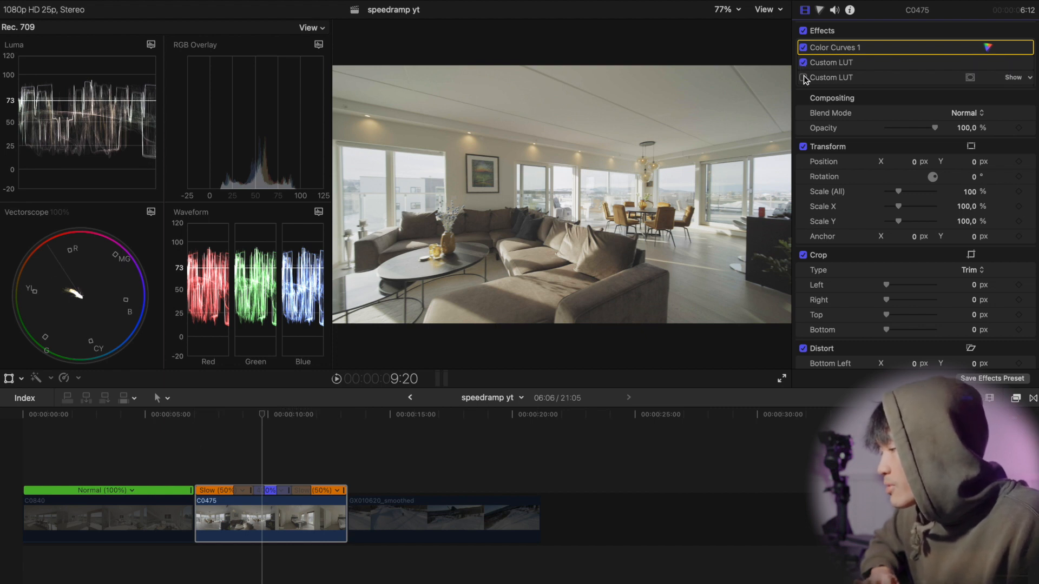
click(803, 77)
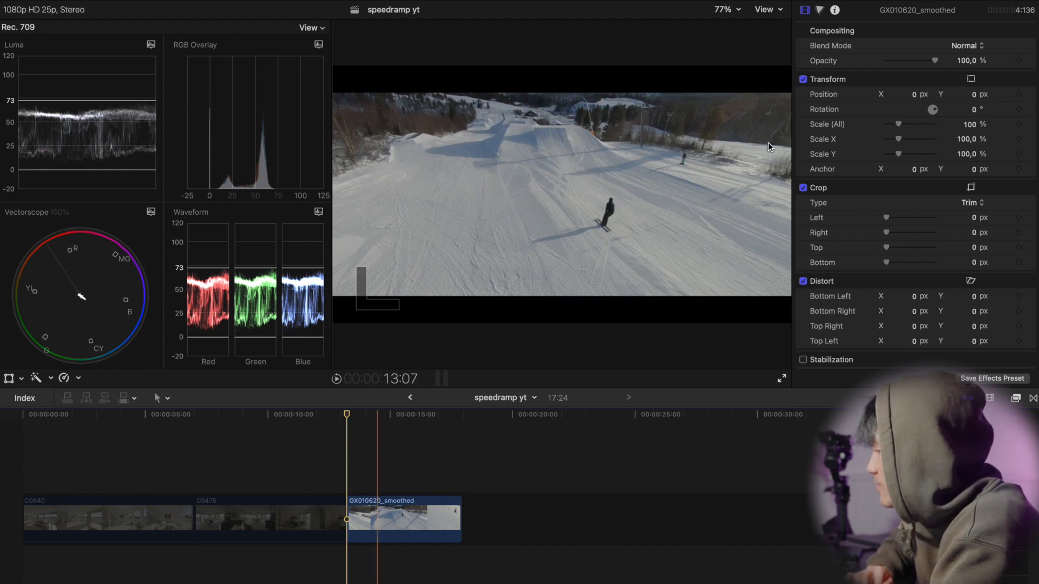
Select GX010620_smoothed and skim the playhead to the skier's jump
click(405, 519)
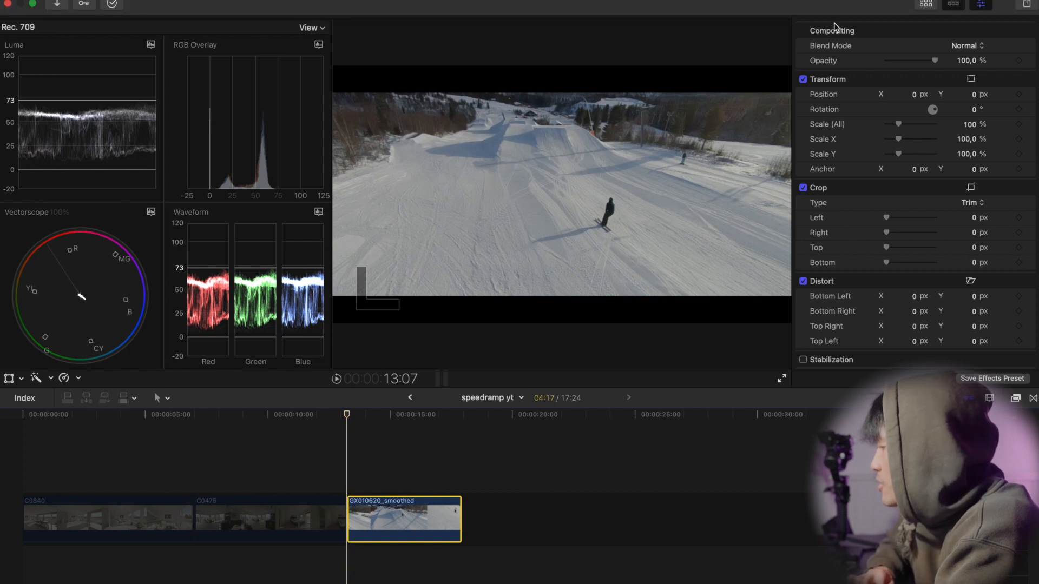
click(834, 9)
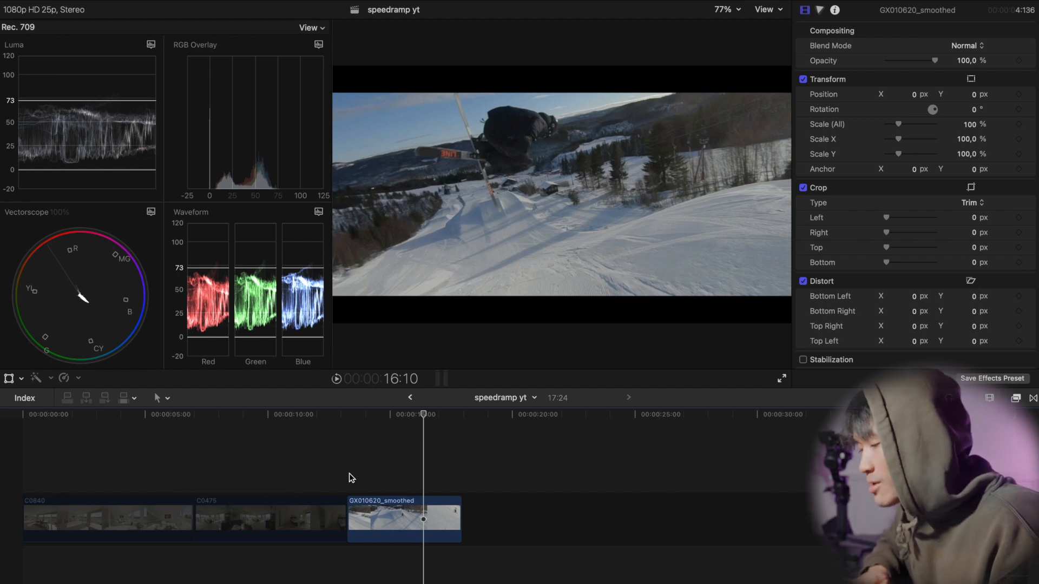
click(337, 379)
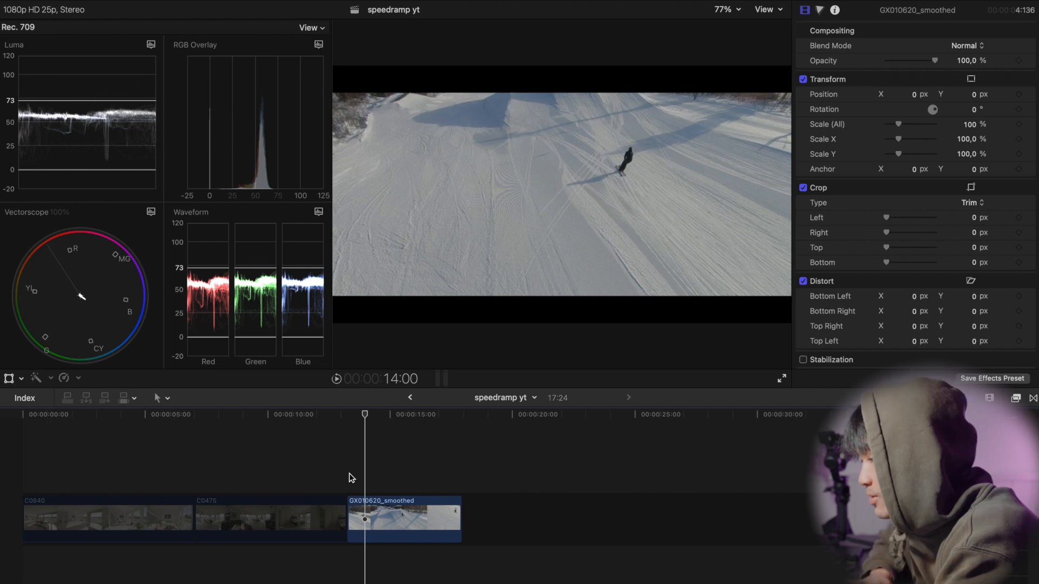
Blade GX010620_smoothed's speed at the jump and pick a Slow speed for it
click(410, 519)
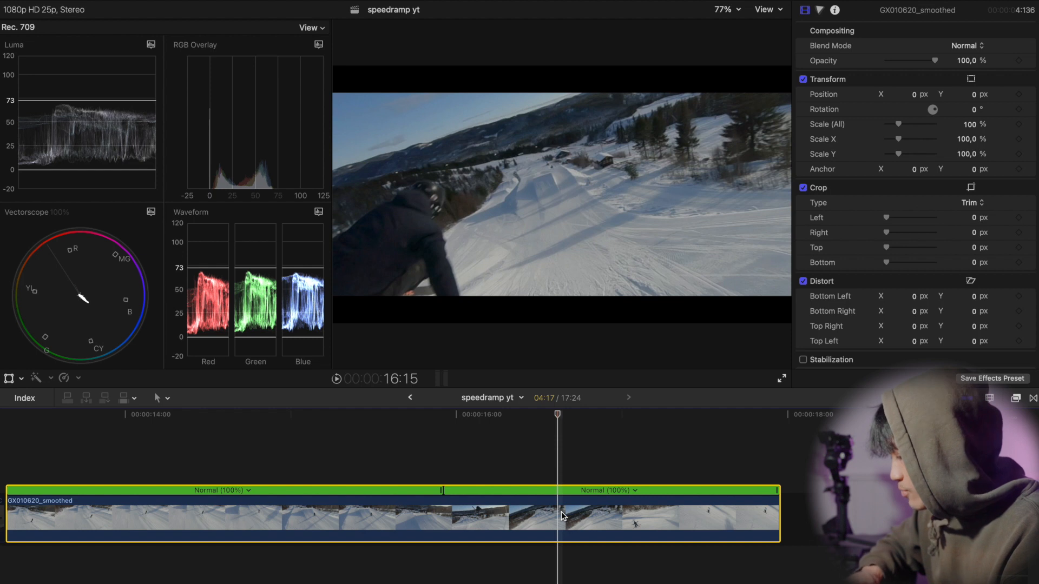
click(523, 490)
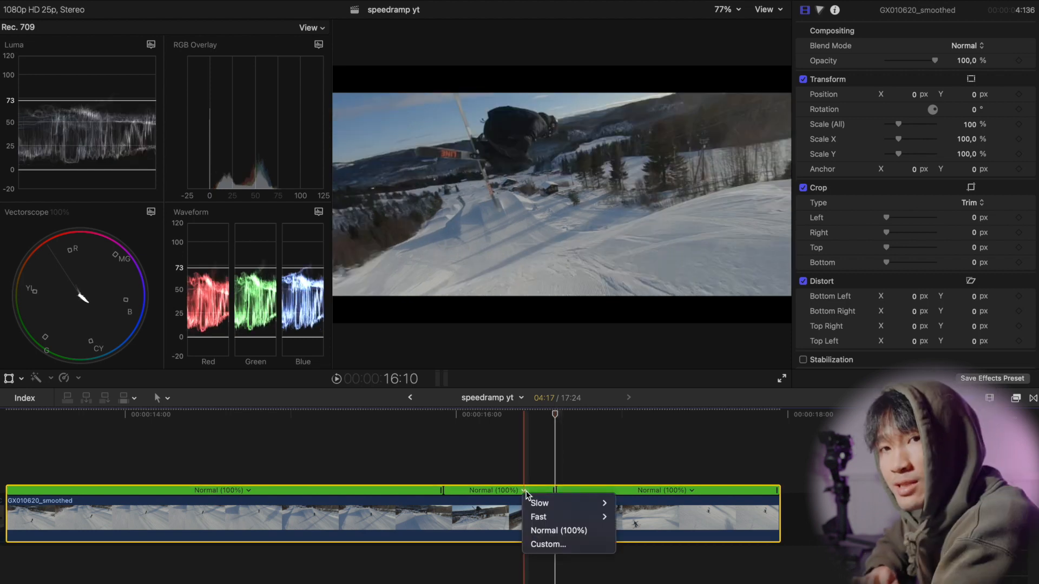
mouse_move(540, 503)
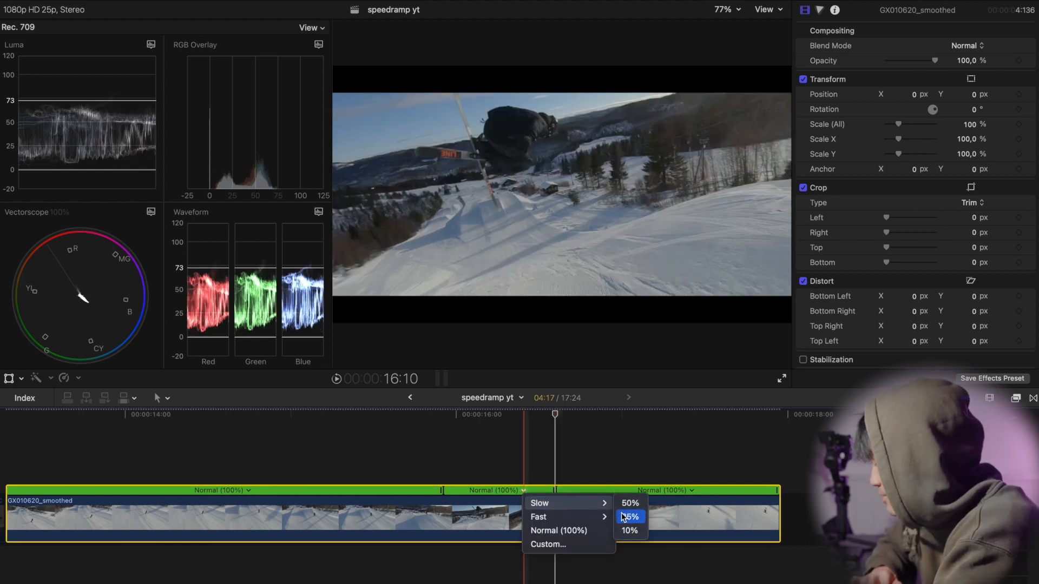
click(628, 531)
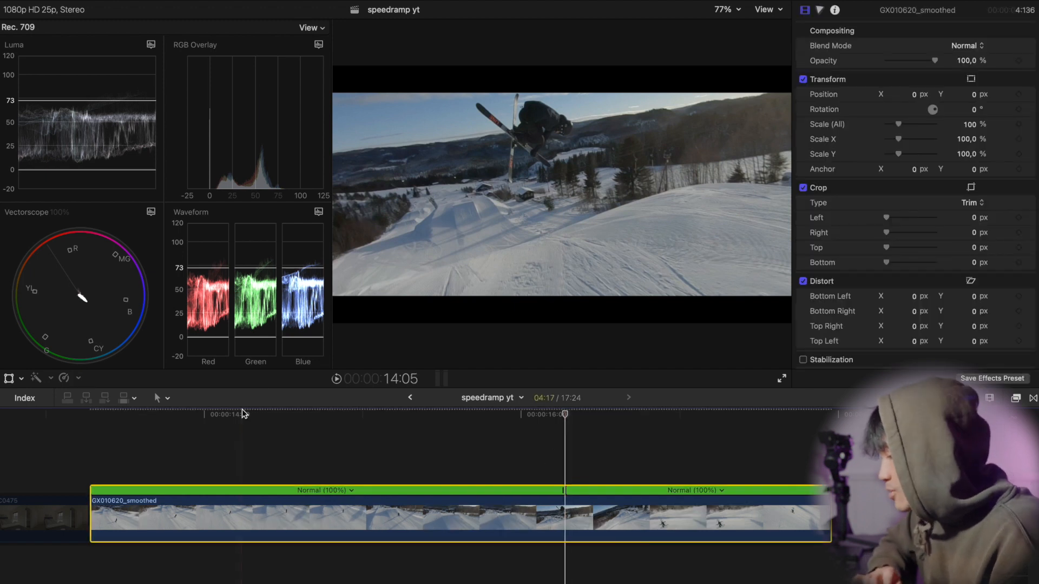
Blade the speed at the jump's end to isolate a short jump section for 10% slow motion
click(622, 500)
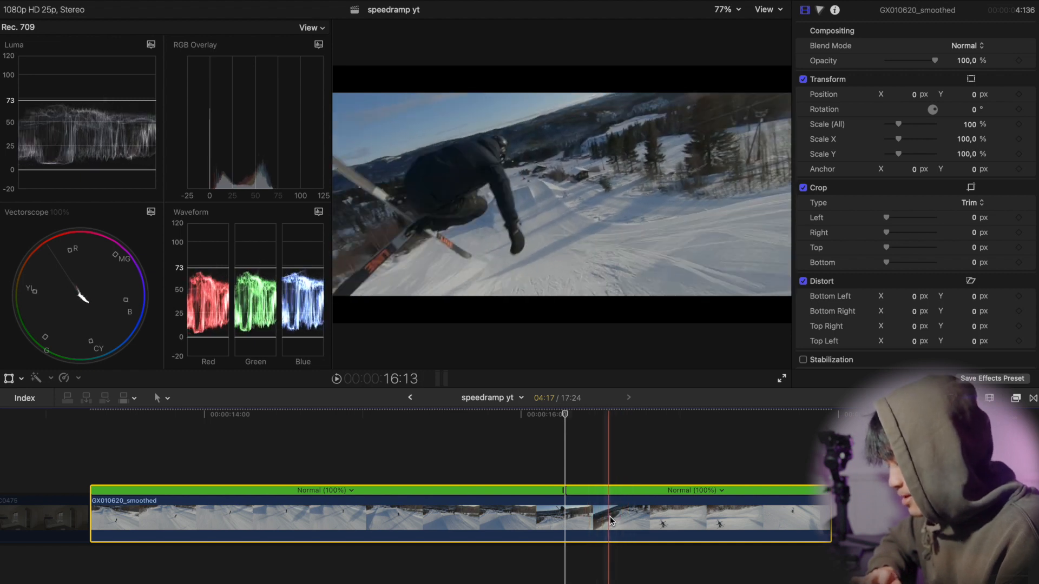
click(586, 490)
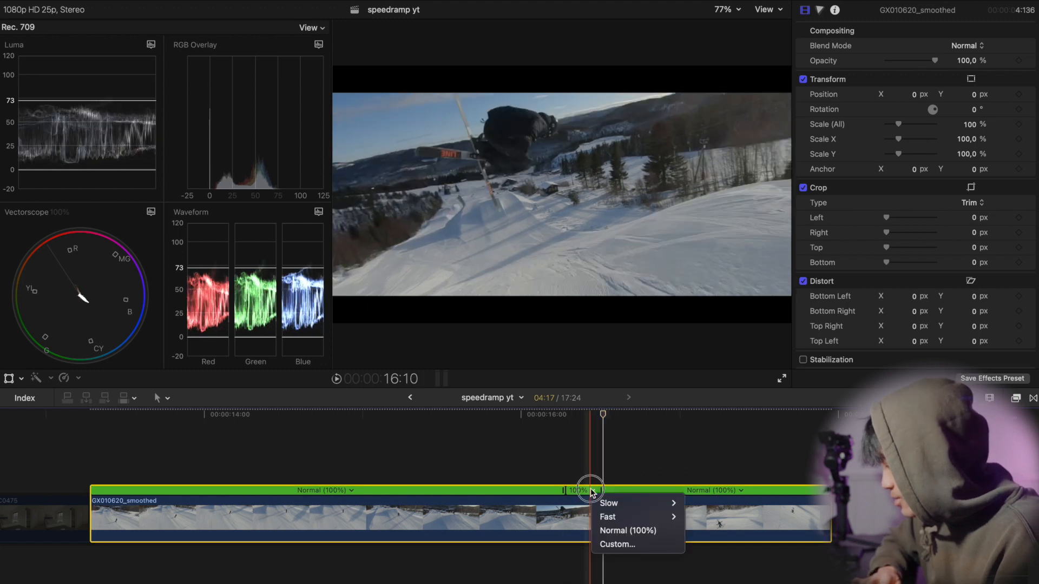
mouse_move(608, 503)
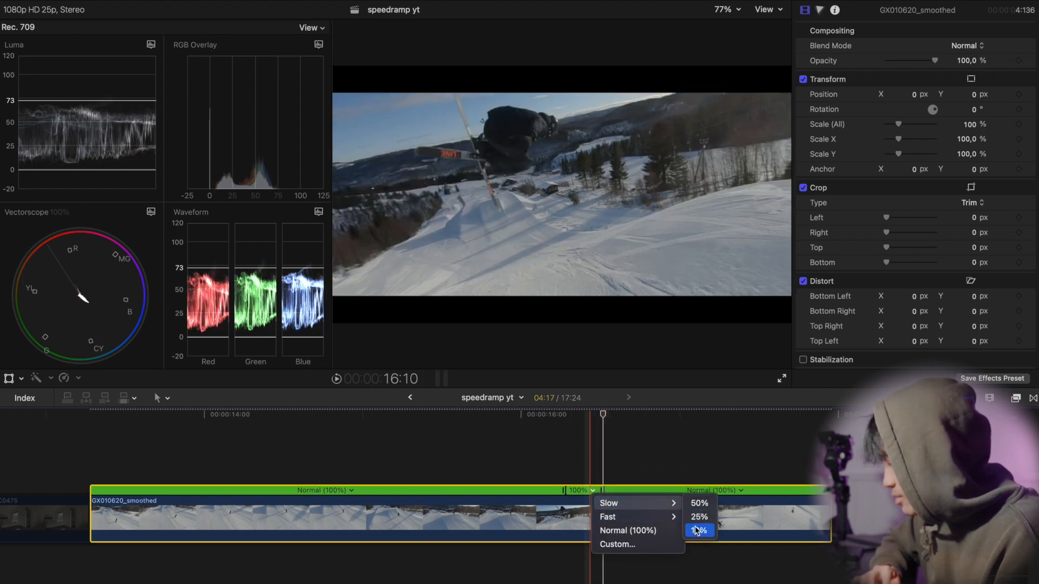